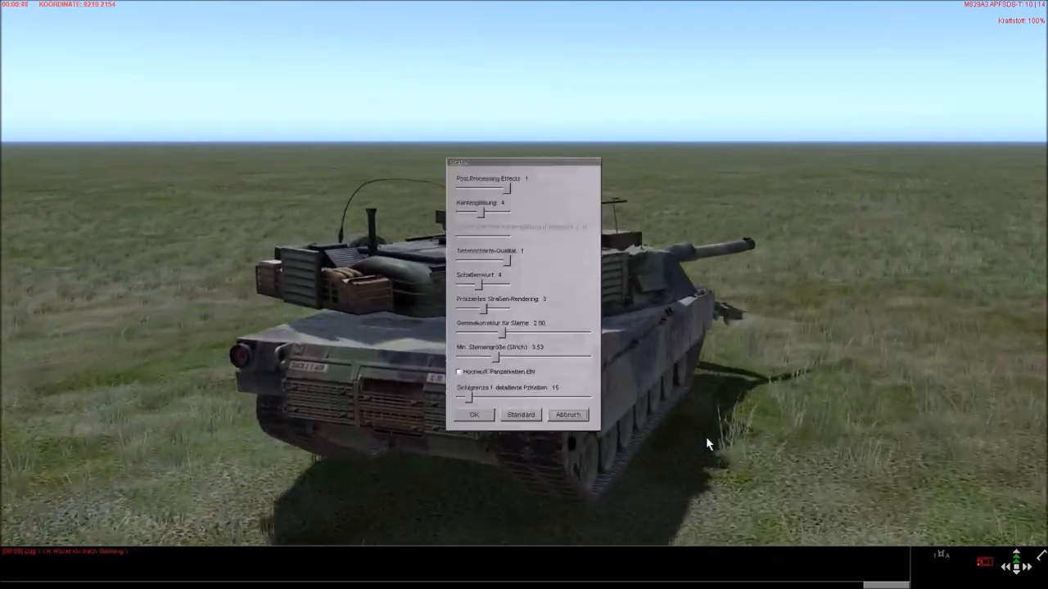
# - Accept the graphics settings, then request ending the current mission via Datei > Einsatz beenden
pyautogui.click(459, 373)
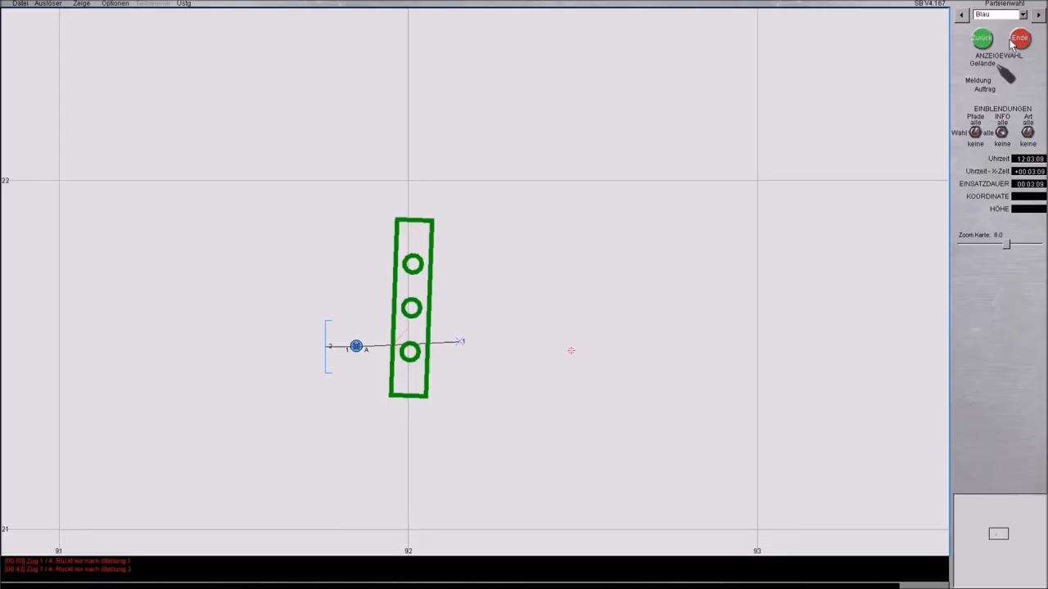
pyautogui.click(1012, 40)
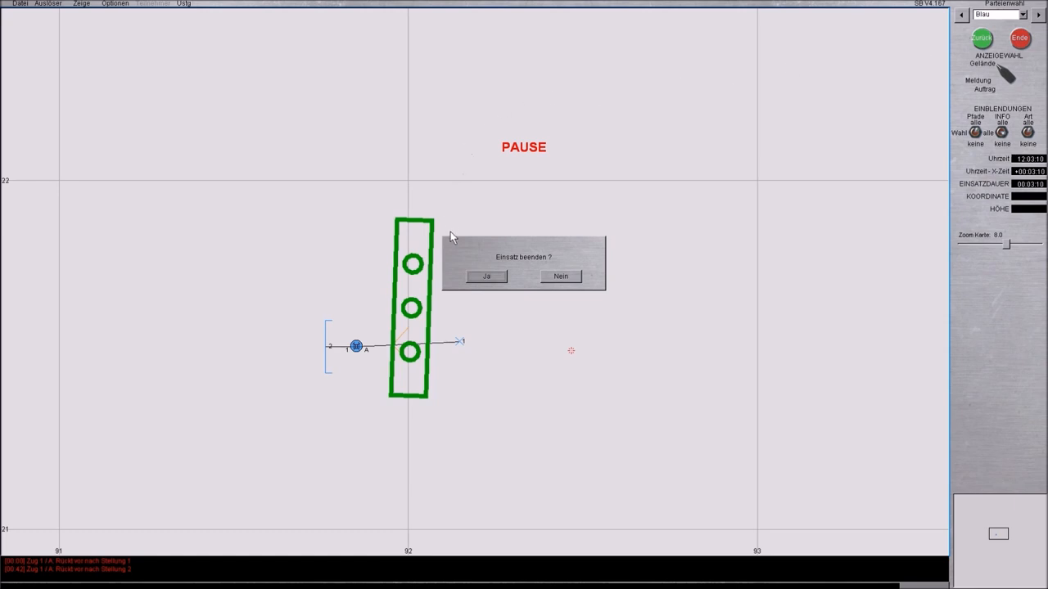